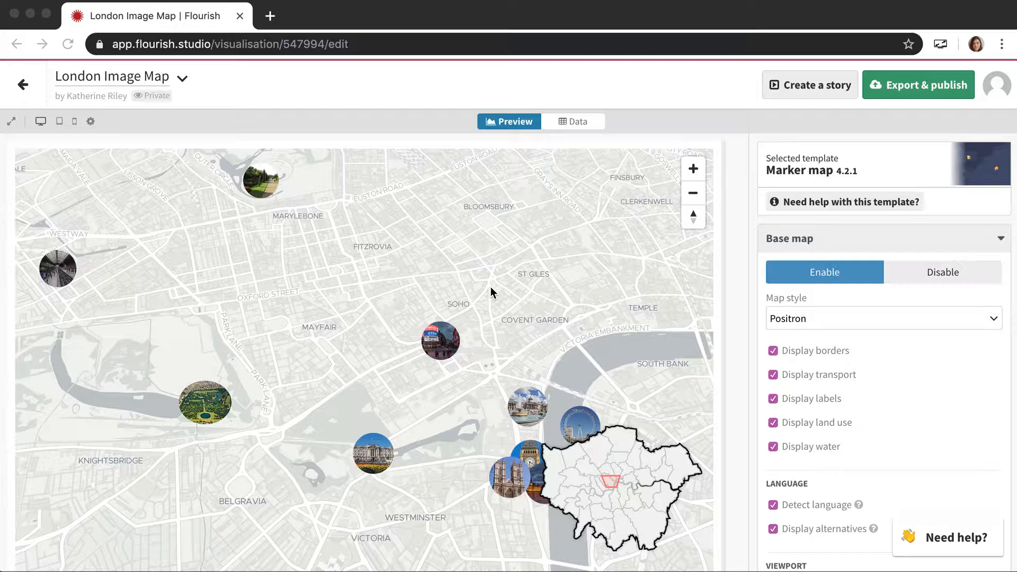
mouse_move(472, 326)
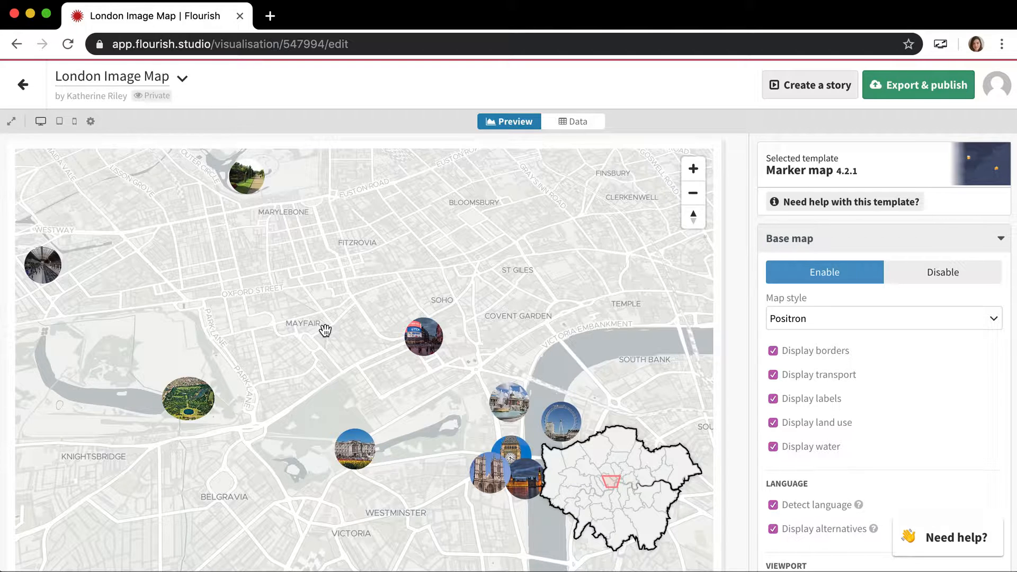
mouse_move(364, 480)
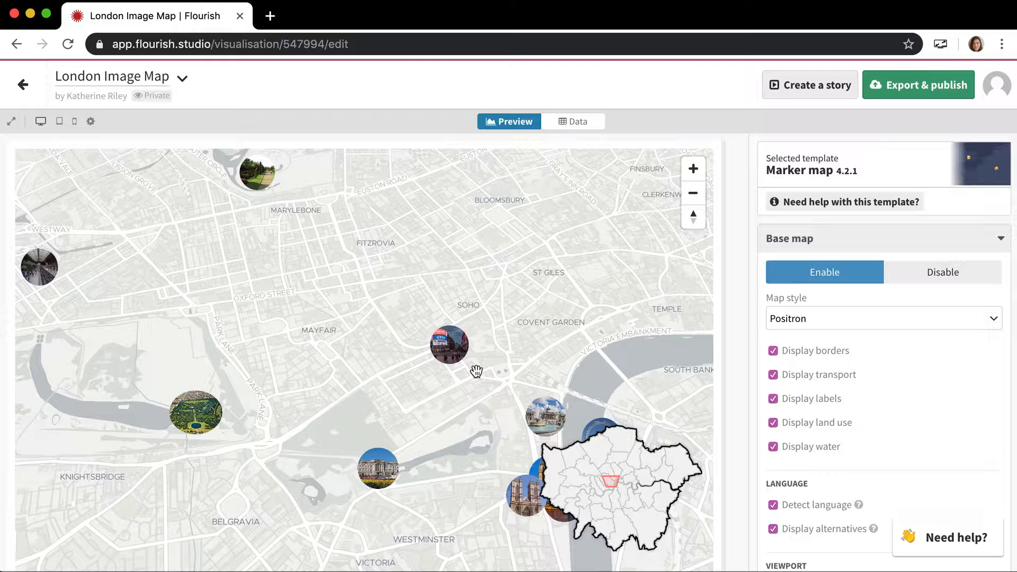
mouse_move(458, 365)
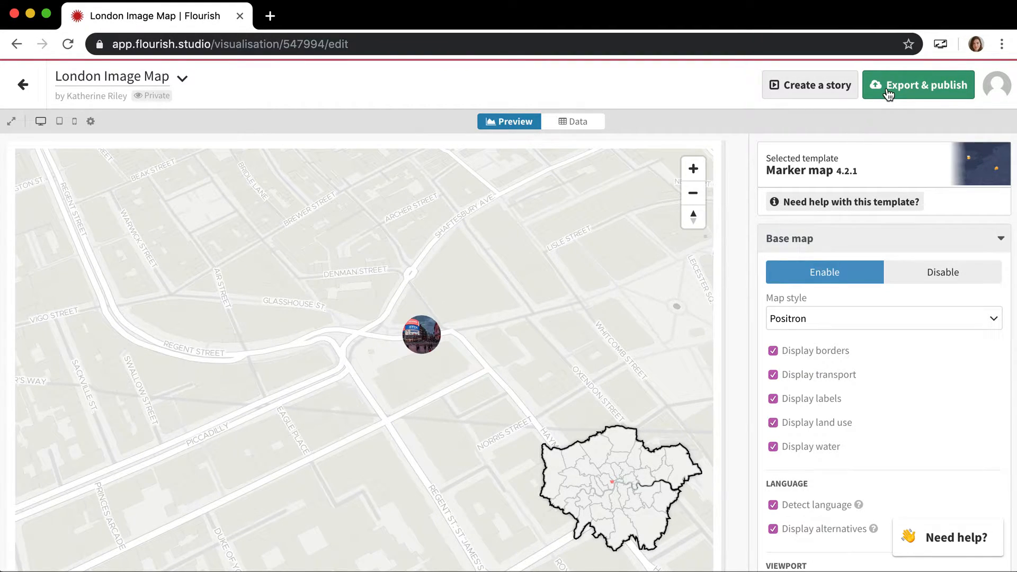
Publish the London Image Map visualisation, then return to editing it.
left_click(918, 84)
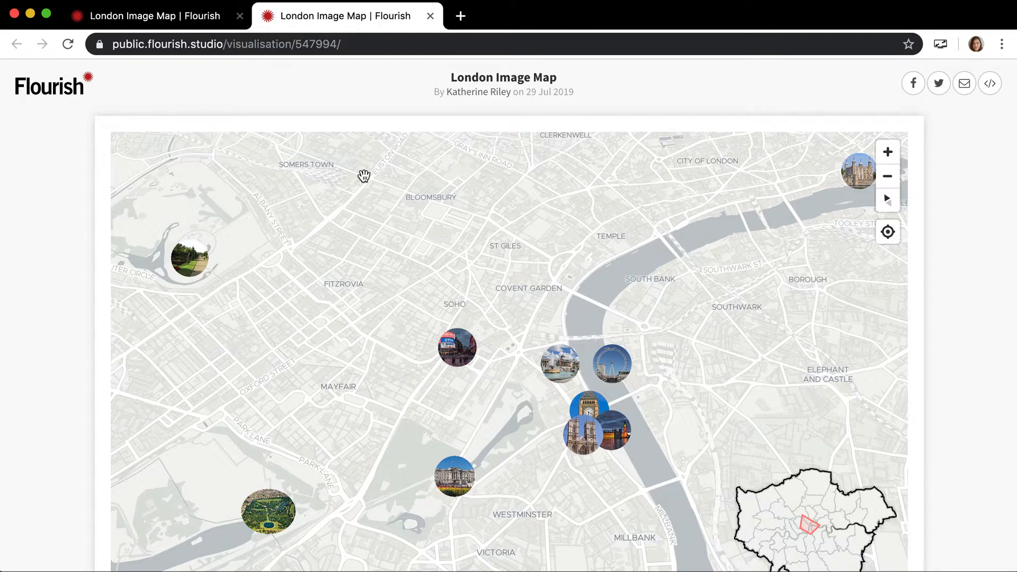
left_click(917, 85)
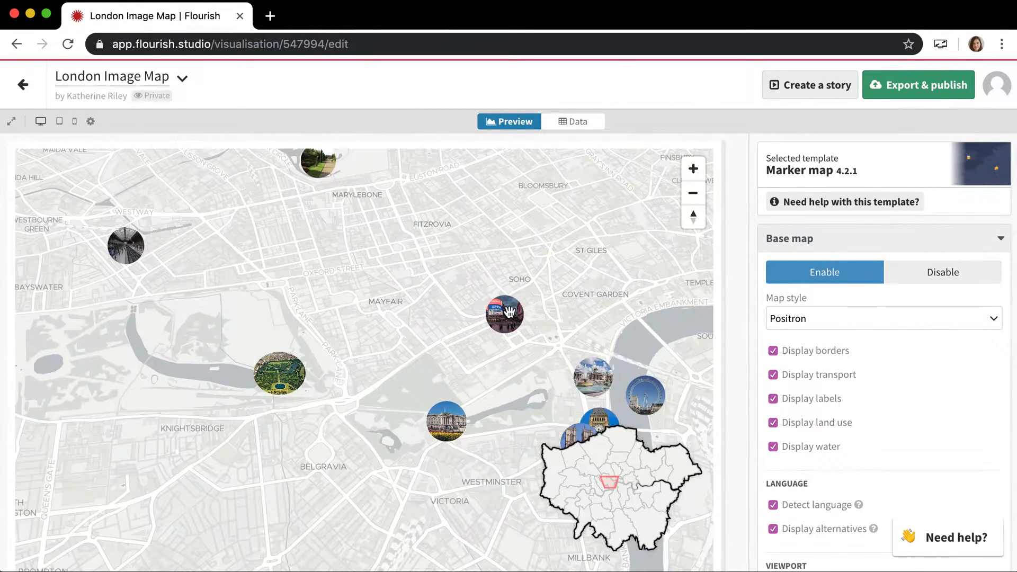
Create a new story and add the London Image Map as its first slide.
left_click(809, 85)
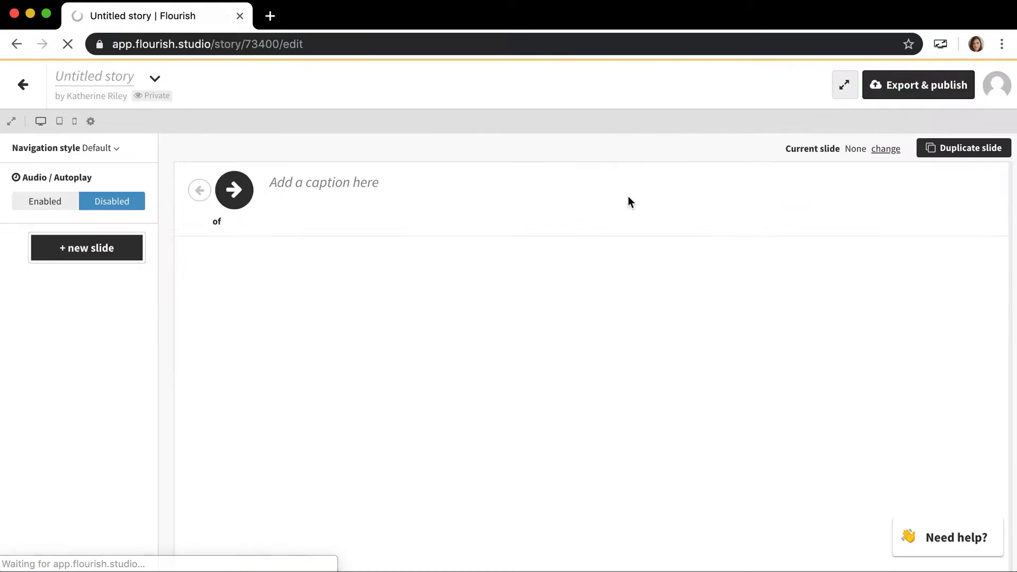
left_click(86, 248)
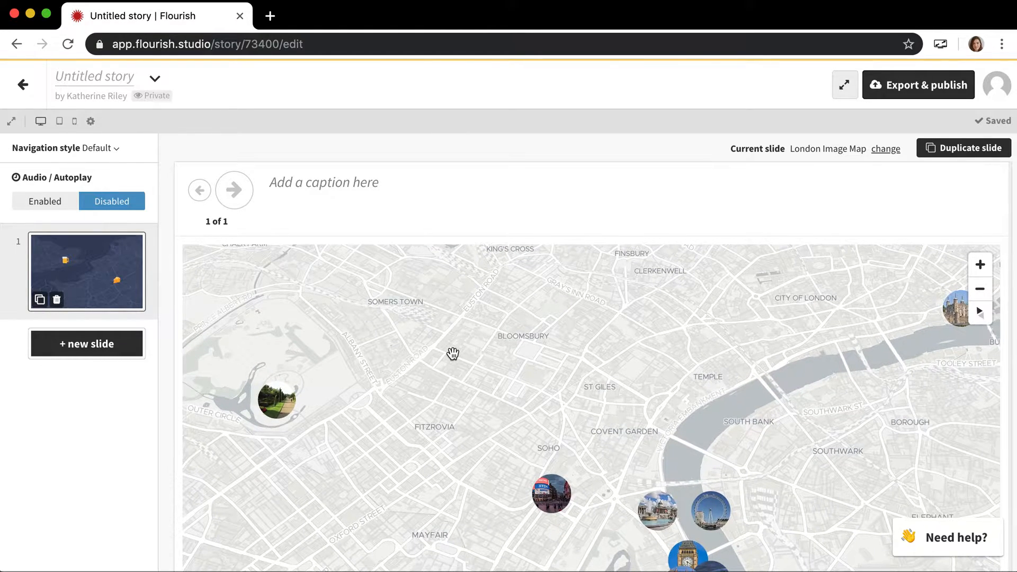
mouse_move(498, 212)
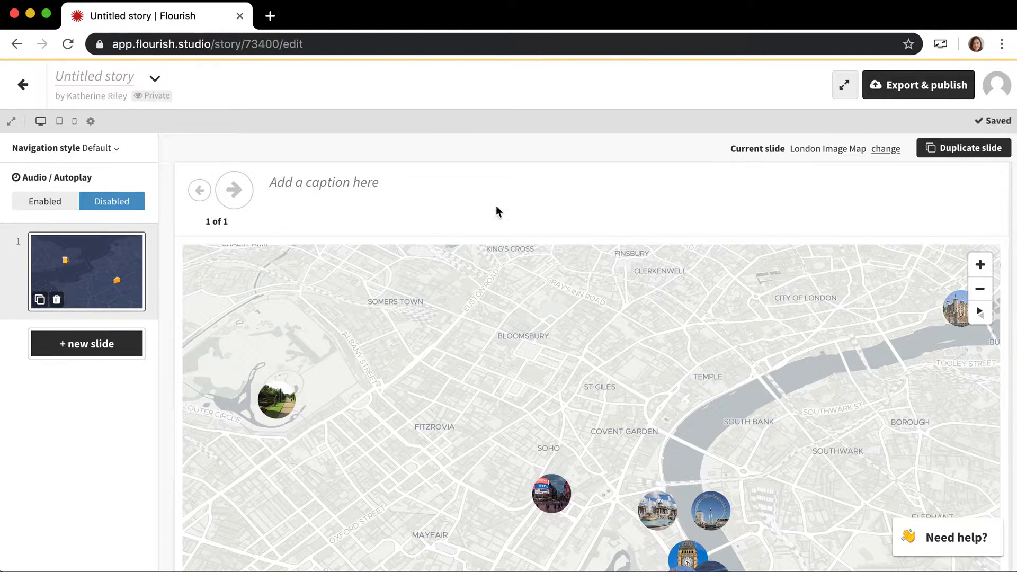
scroll("down", 3)
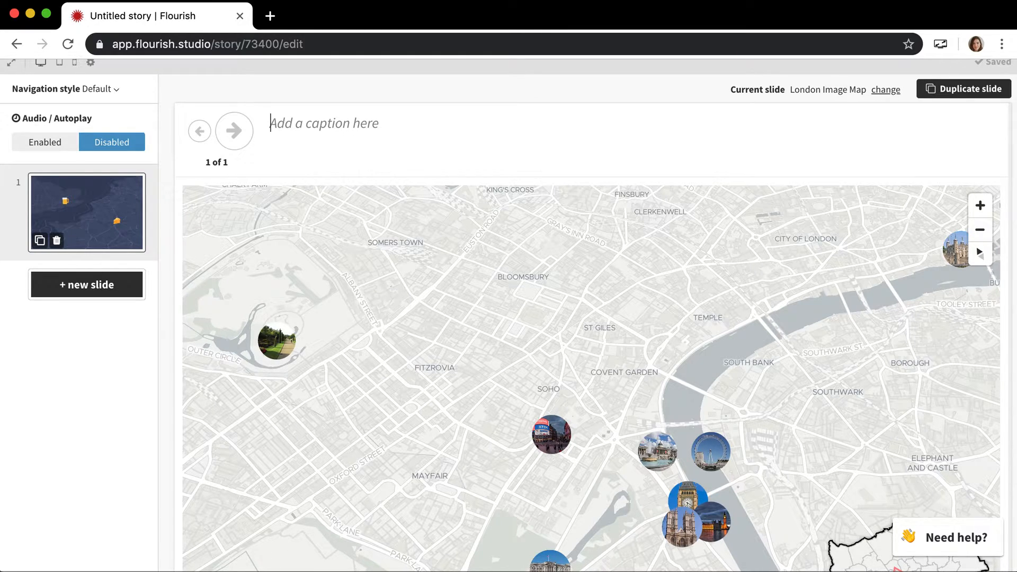
Caption slide 1 "Here's a map of a bunch of different London landmark...".
type("Here'")
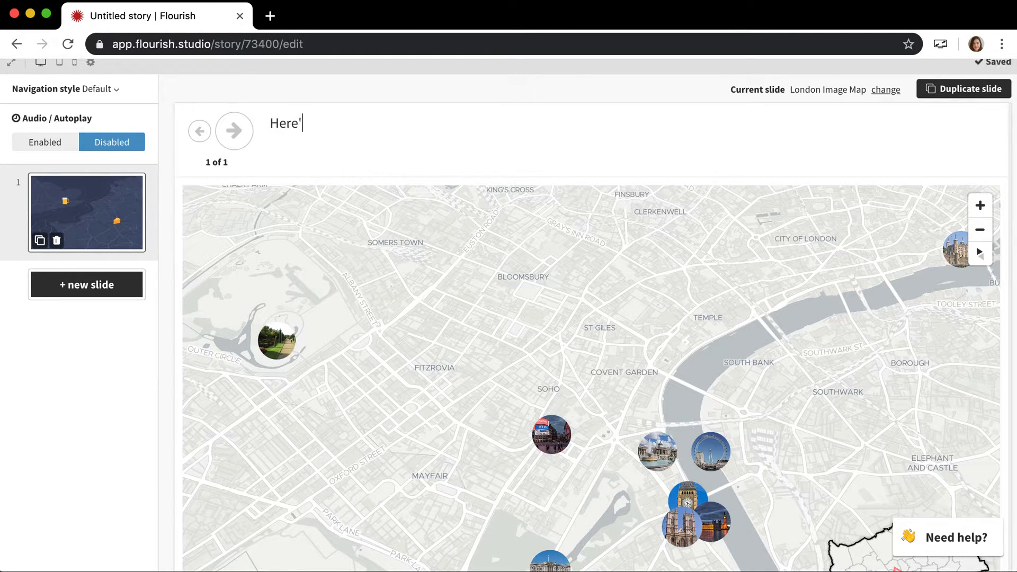
type("'s a map of a bunc")
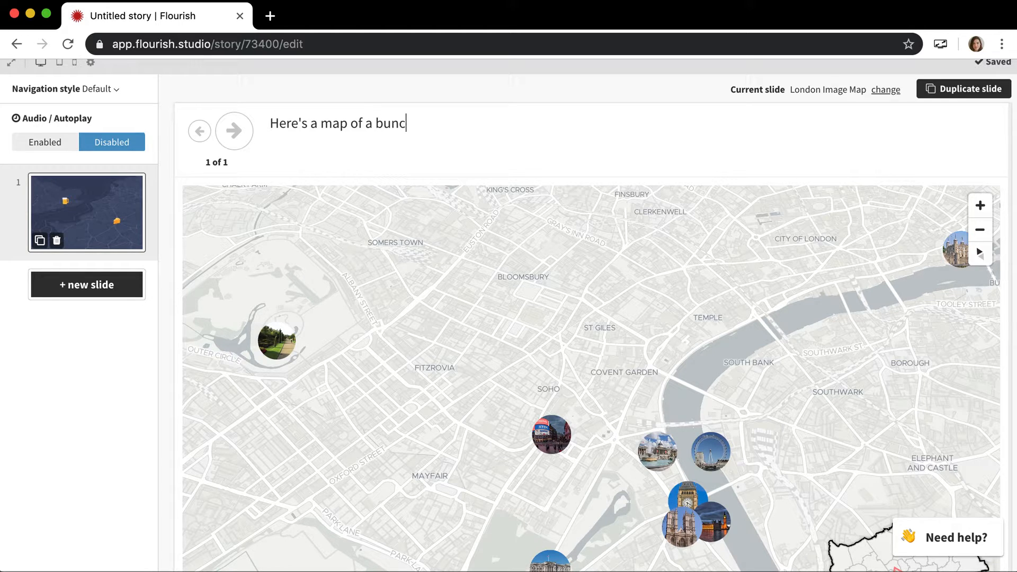
type("h of different L")
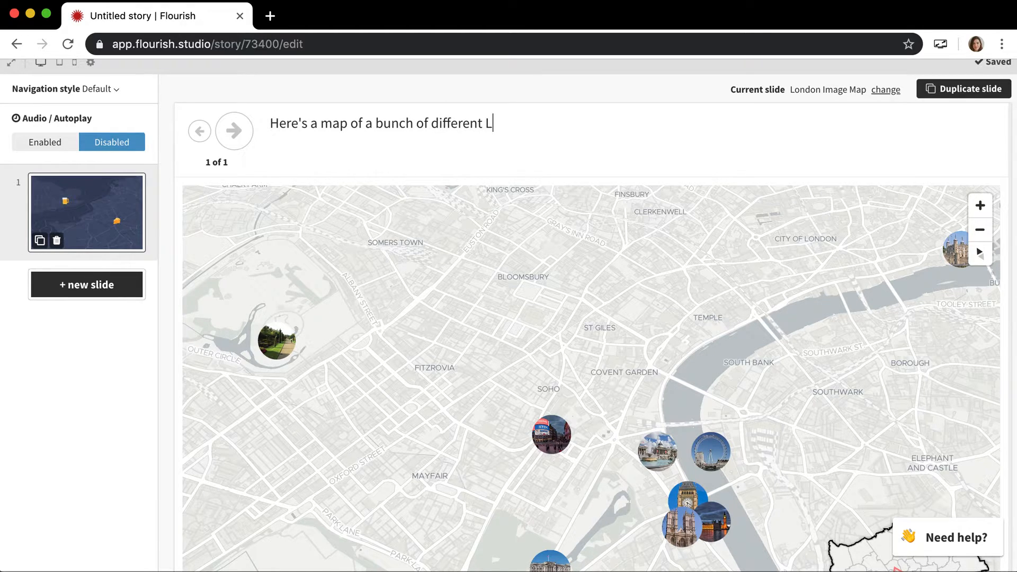
type("ondon landmark")
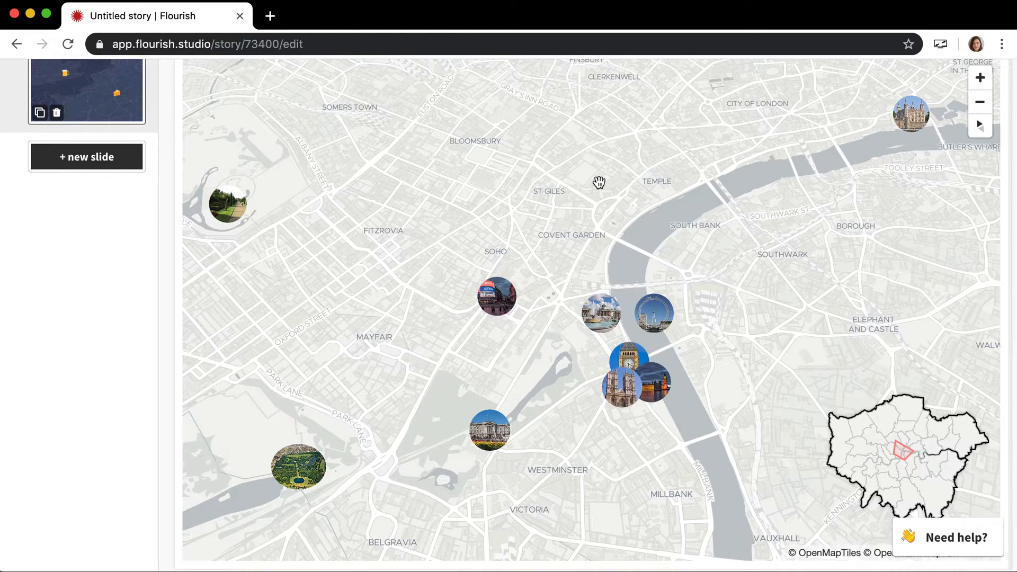
mouse_move(137, 129)
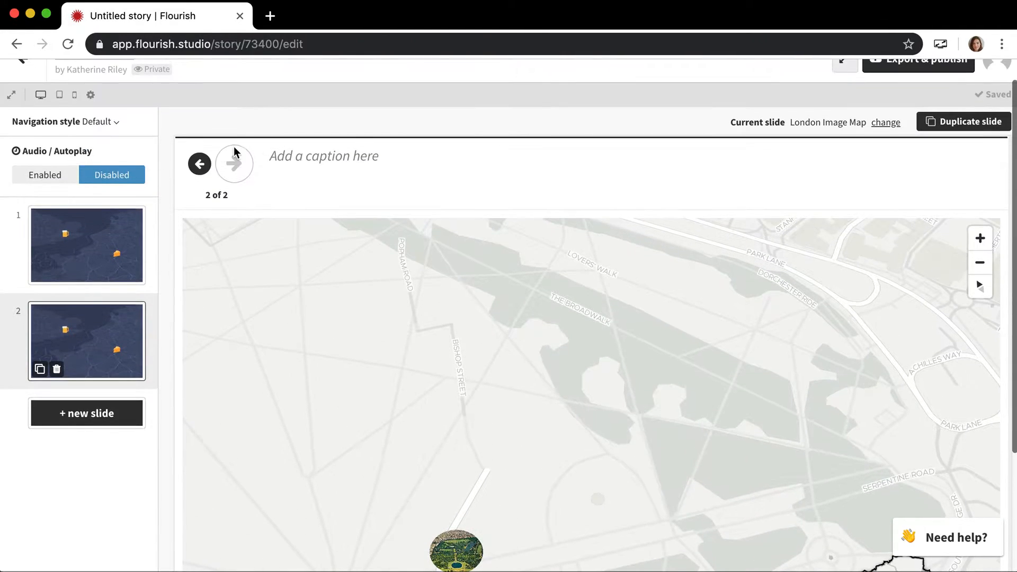
Caption slide 2 "This is Hyde Park, the largest park in Central London." and duplicate it.
type("Thi si")
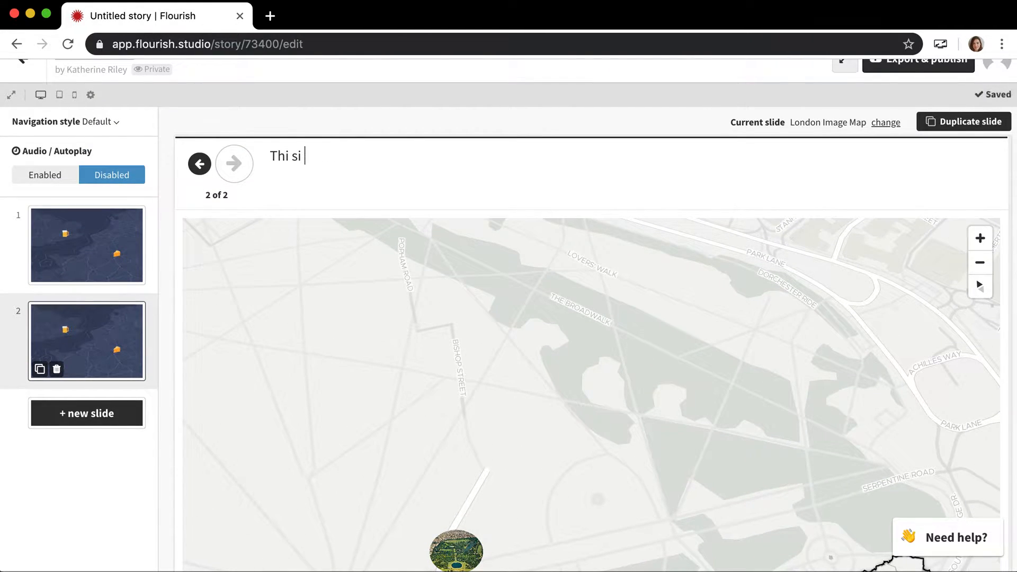
type("This is")
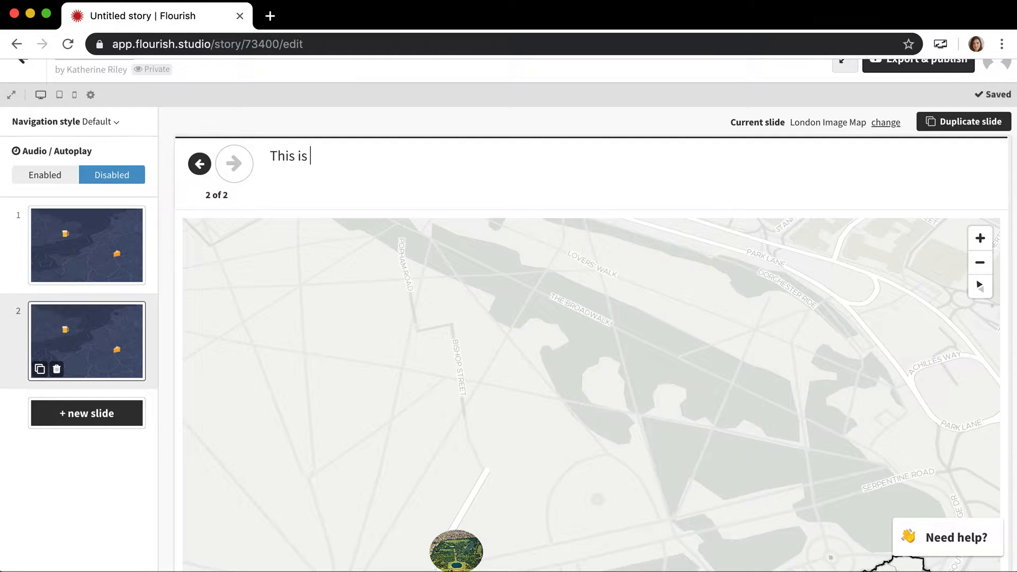
type("Hyde Park")
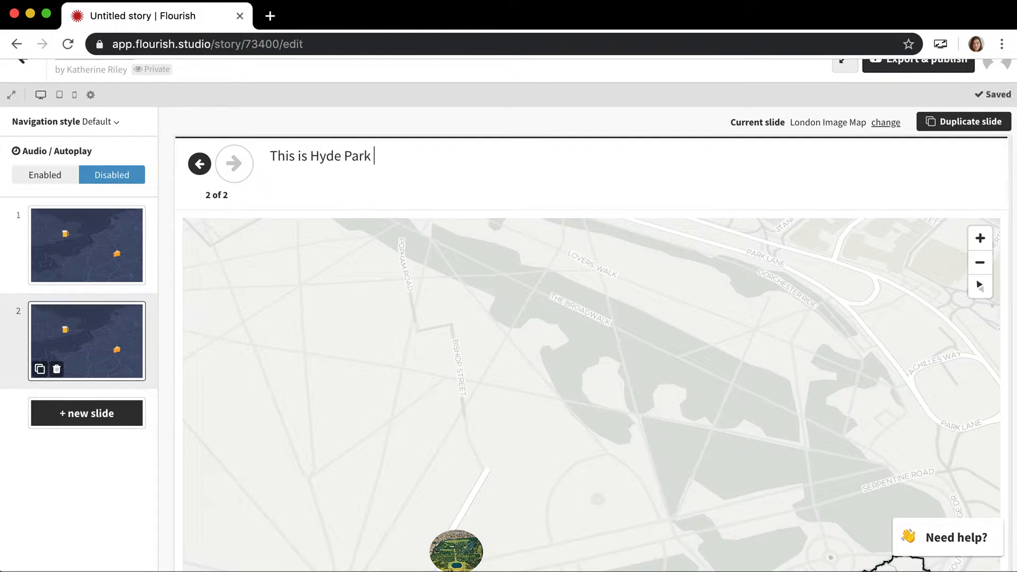
type(", the largest park in")
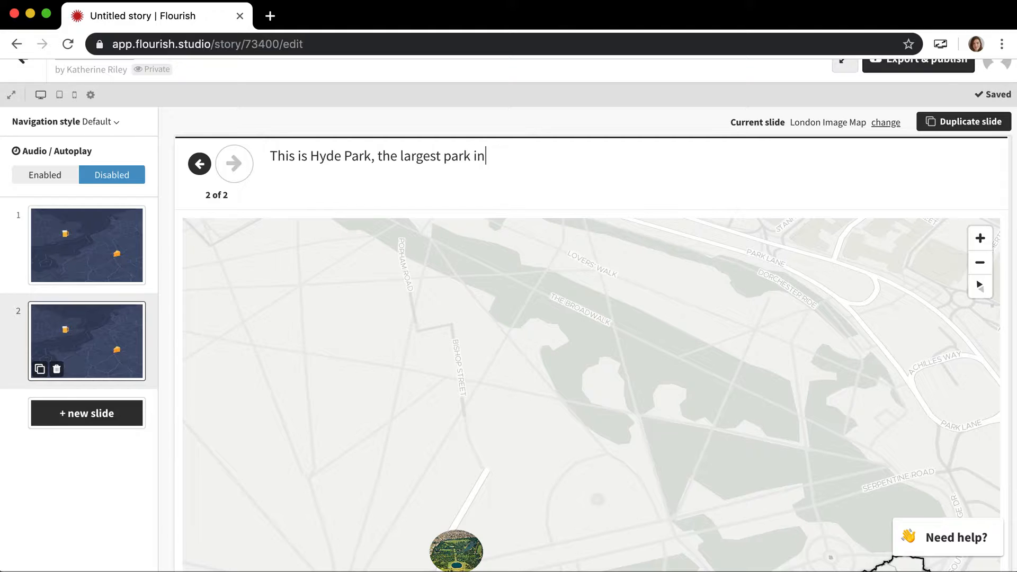
type("Central Lon")
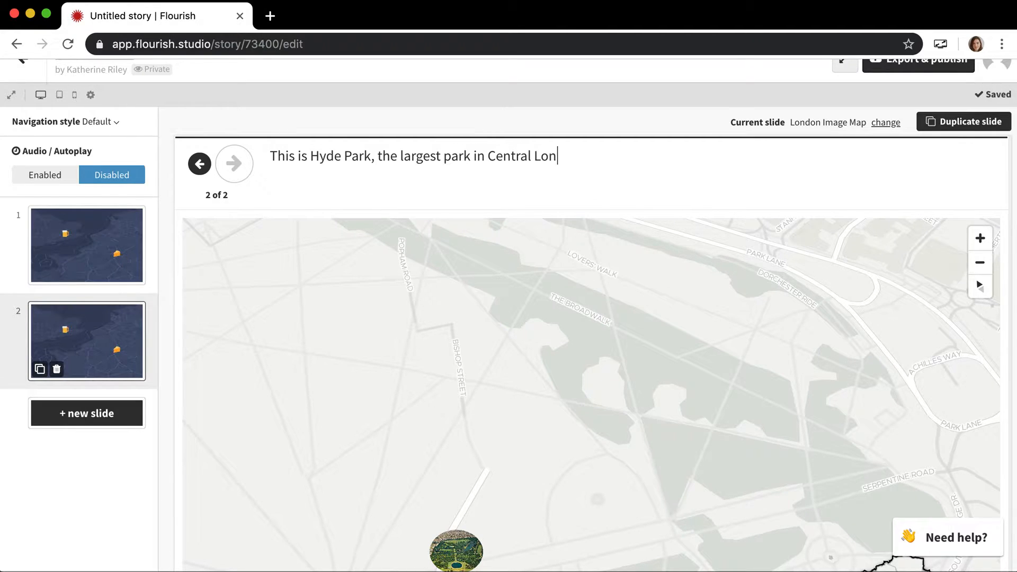
type("don.")
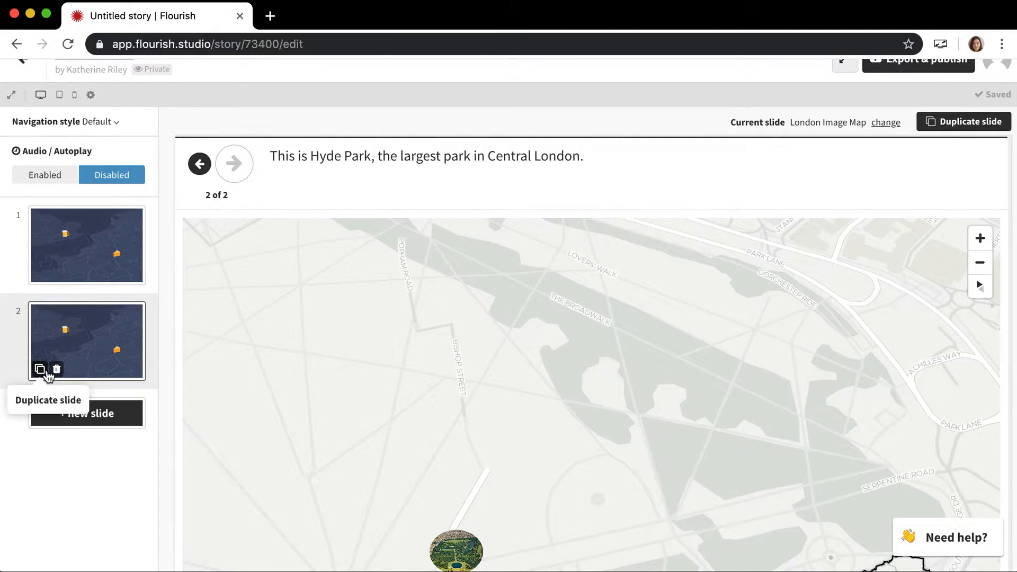
left_click(41, 368)
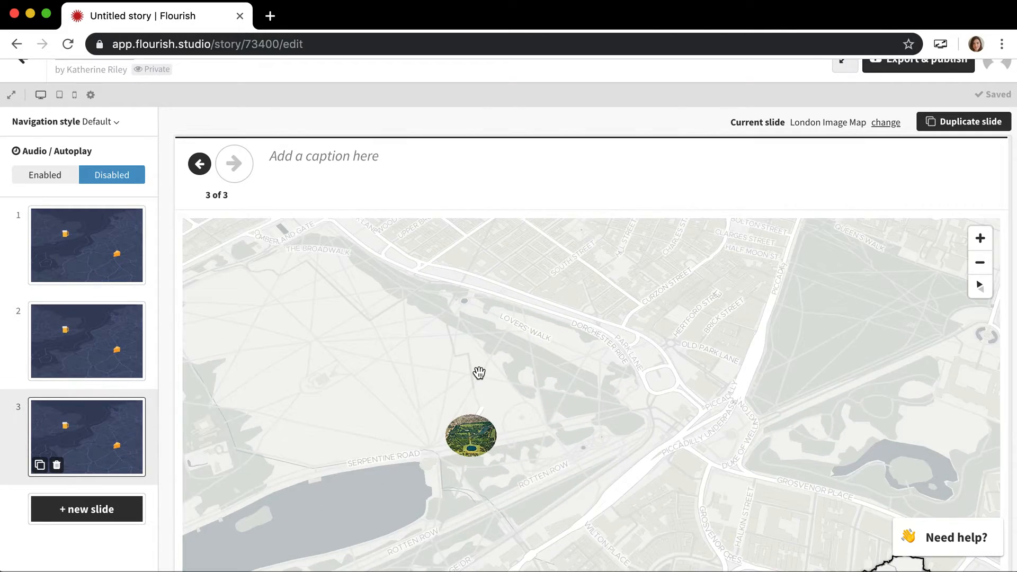
Caption slide 3 "Here's Paddington Station. Watch out for bears!" and duplicate it into slide 4.
left_click(980, 263)
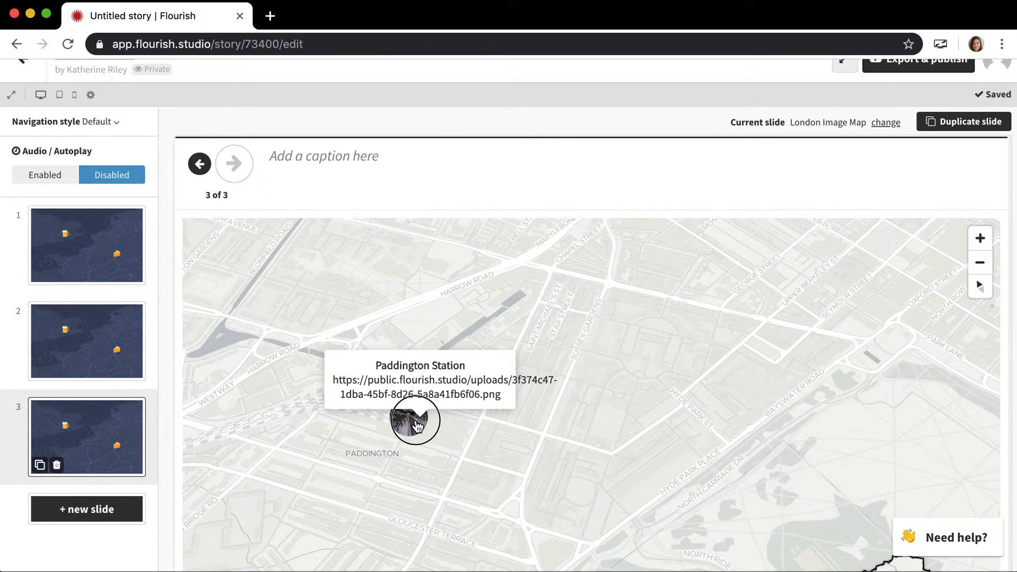
mouse_move(376, 177)
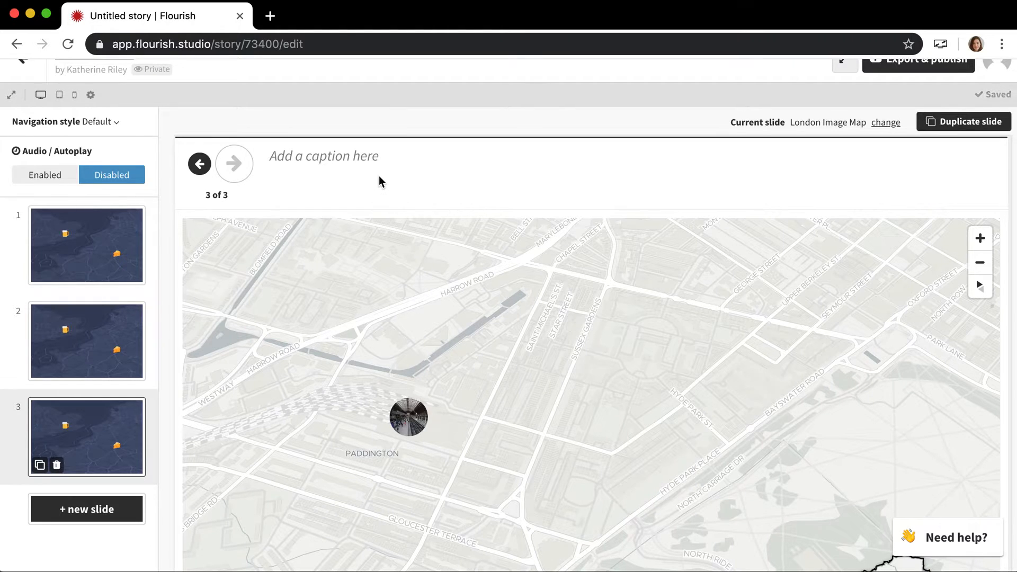
type("Here's")
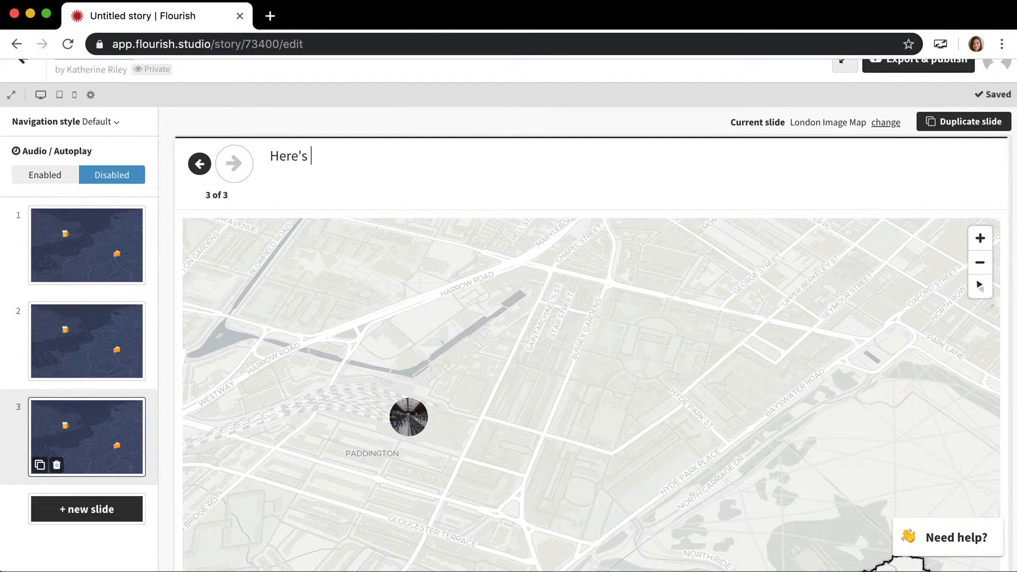
type("Paddington")
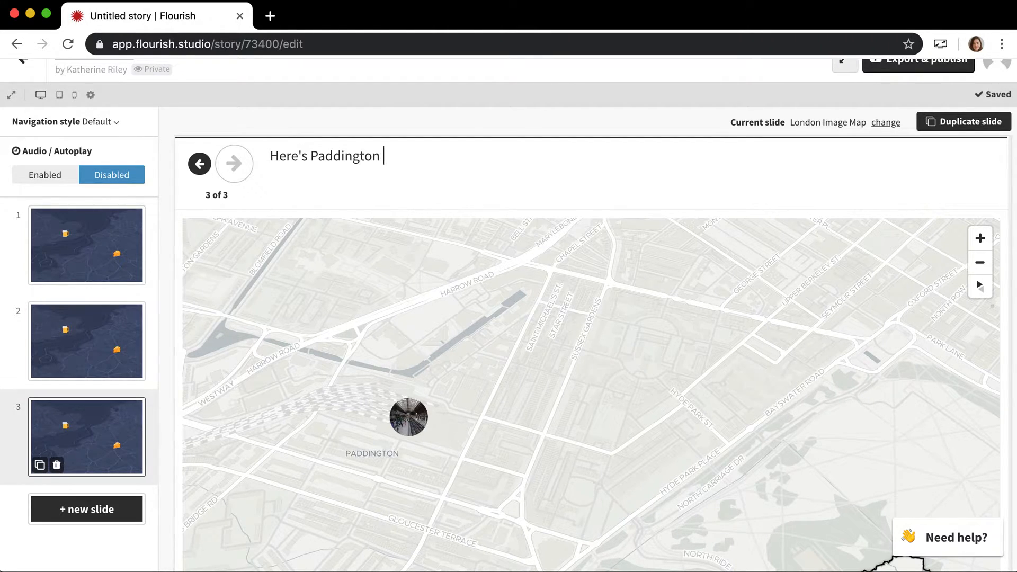
type("Station. Wat")
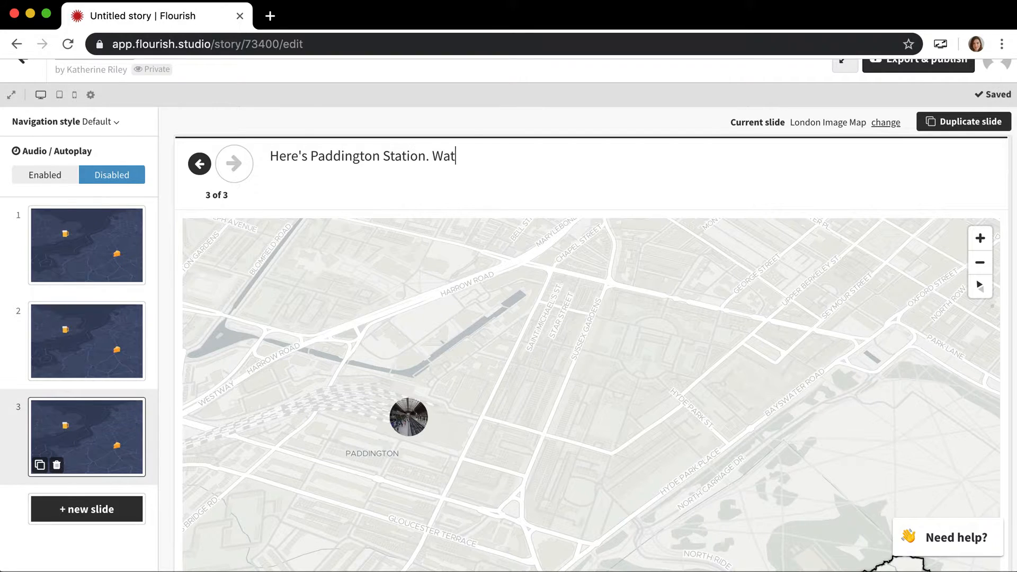
type("ch out for bears!")
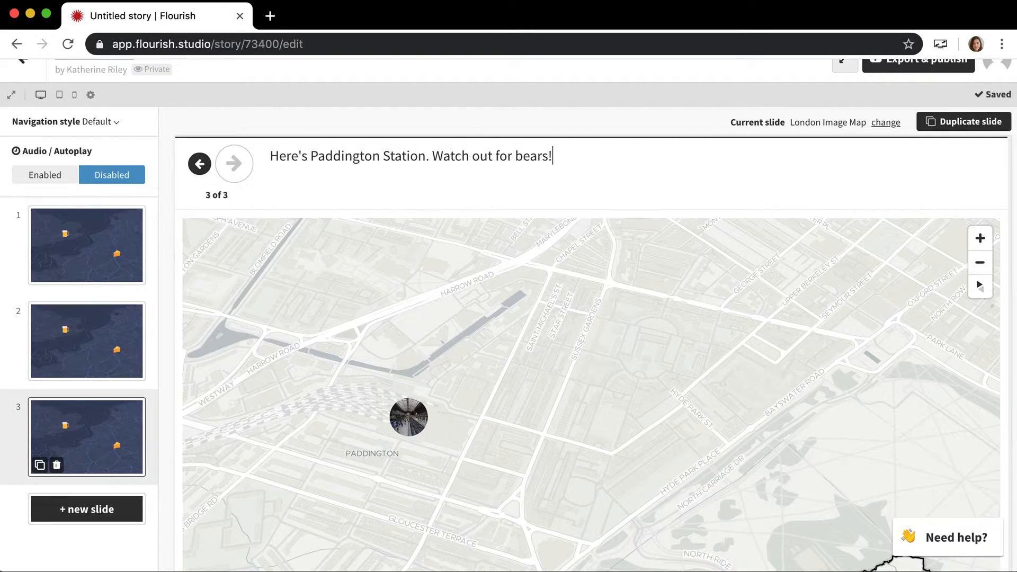
left_click(86, 509)
type("And")
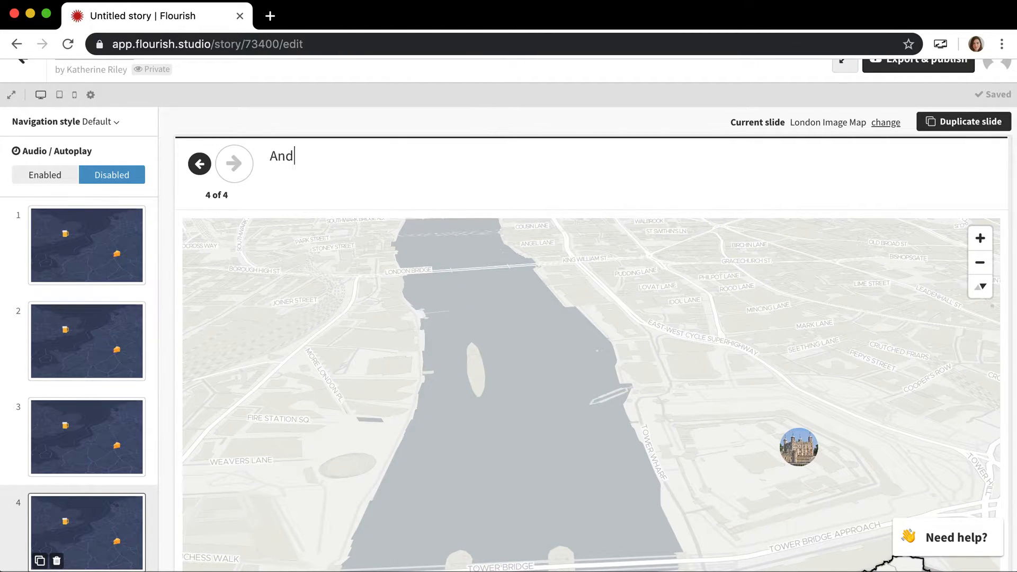
Caption slide 4 "And finally, here's the Tower of London.", publish the story and open its public page.
type("finally, here's")
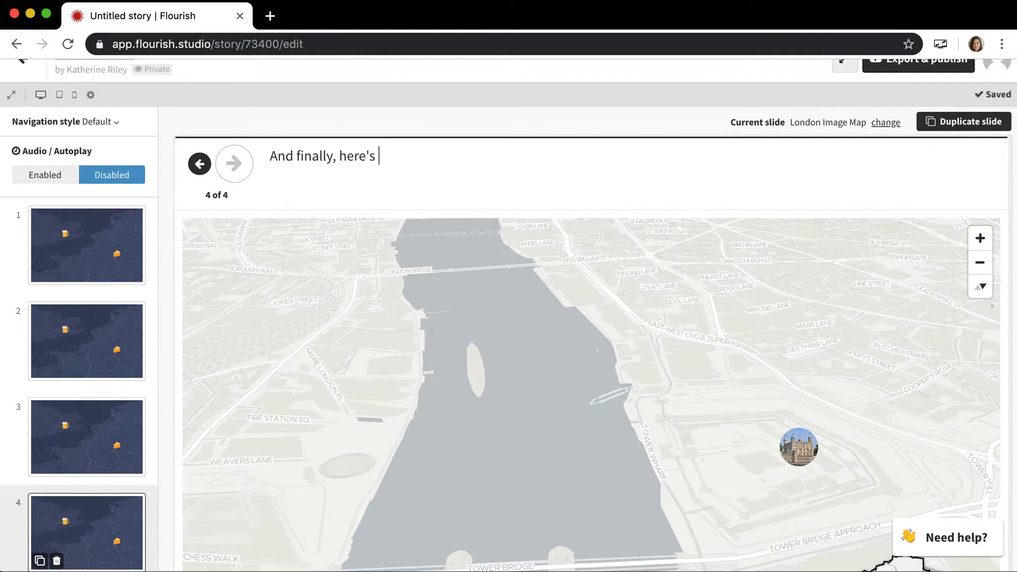
type("the Tower of Londo")
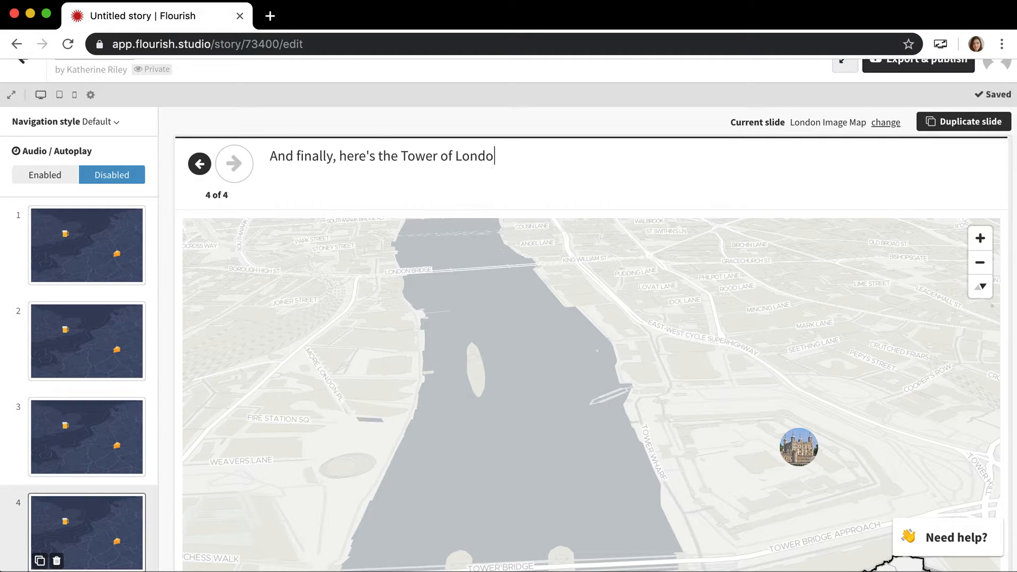
type("n.")
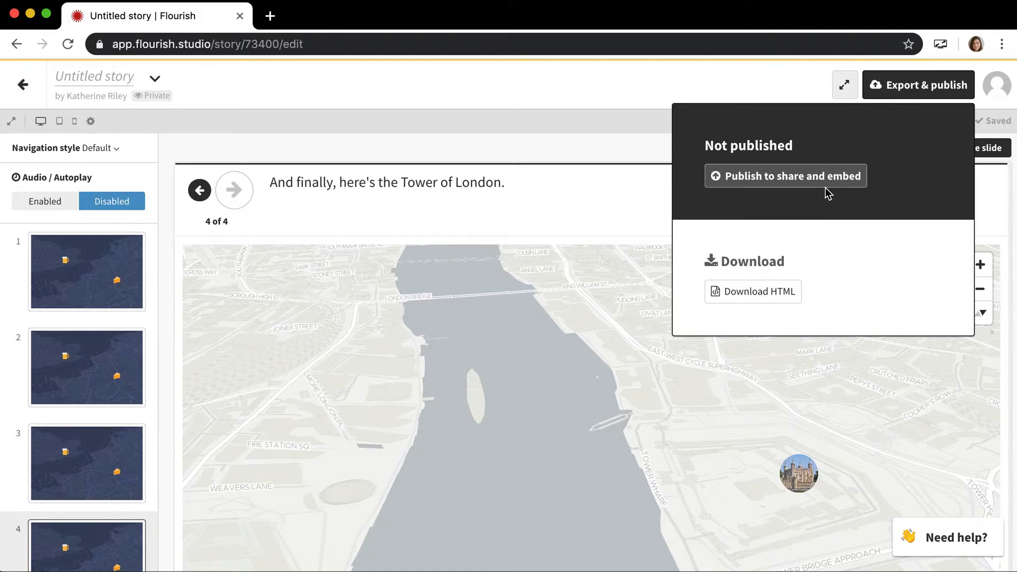
left_click(785, 176)
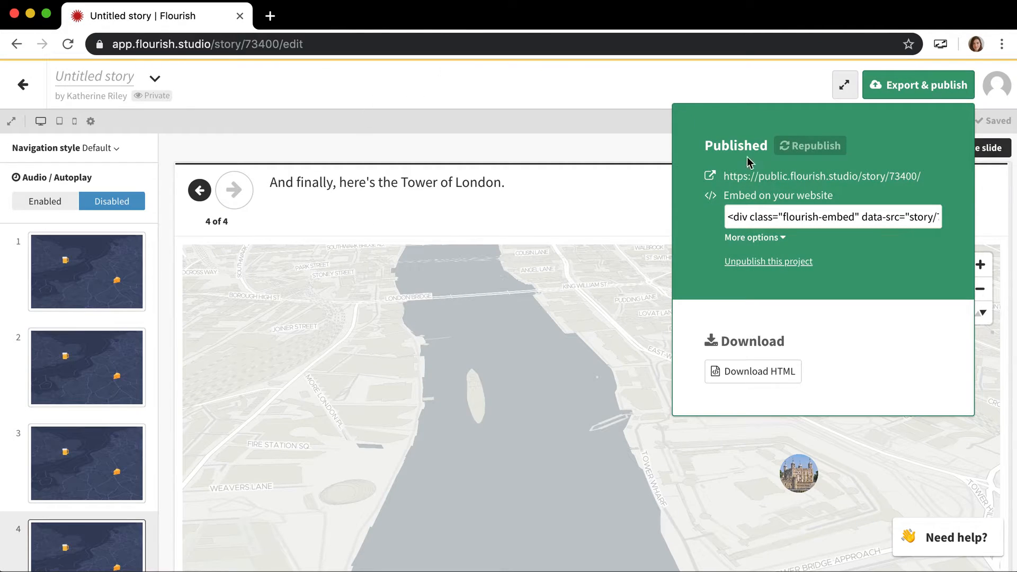
left_click(825, 176)
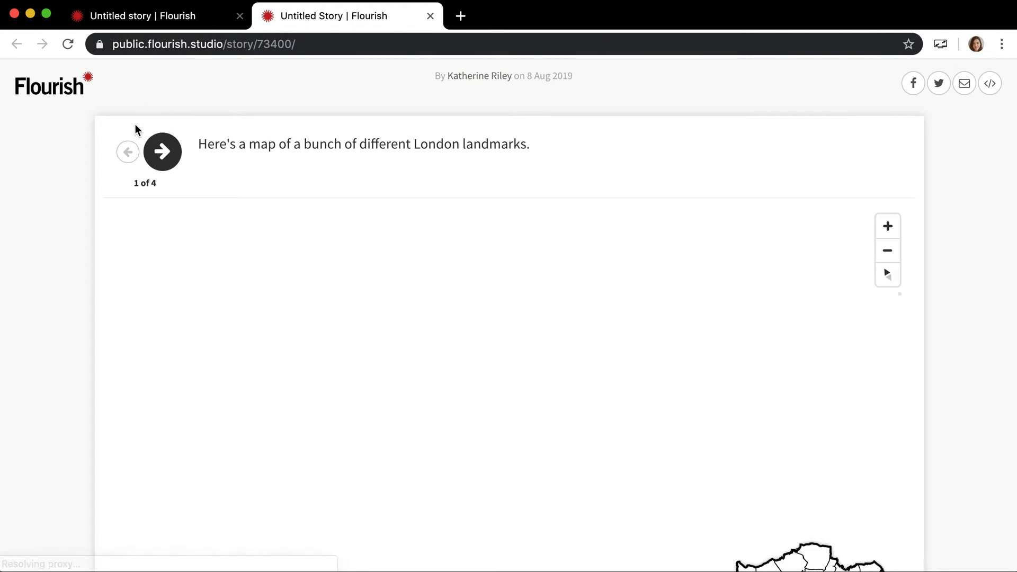
Step through the Hyde Park, Paddington and Tower of London slides on the public page, then return to the editor.
scroll("down", 3)
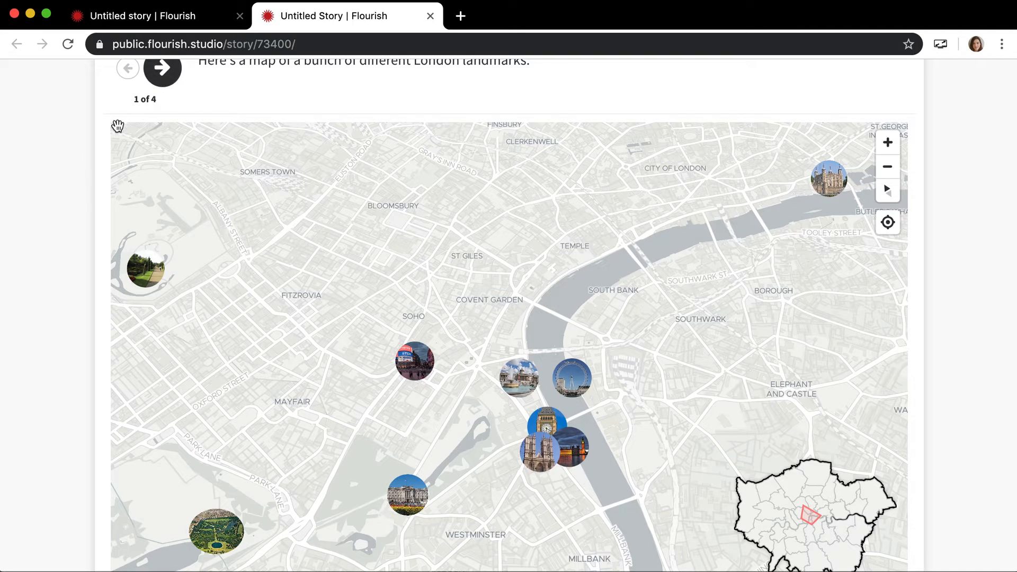
left_click(163, 68)
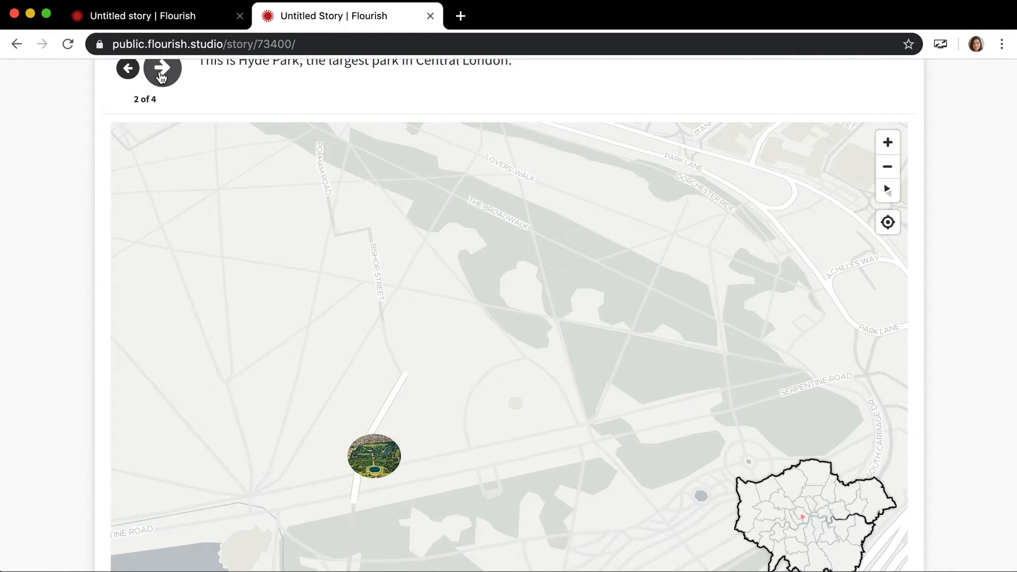
left_click(162, 68)
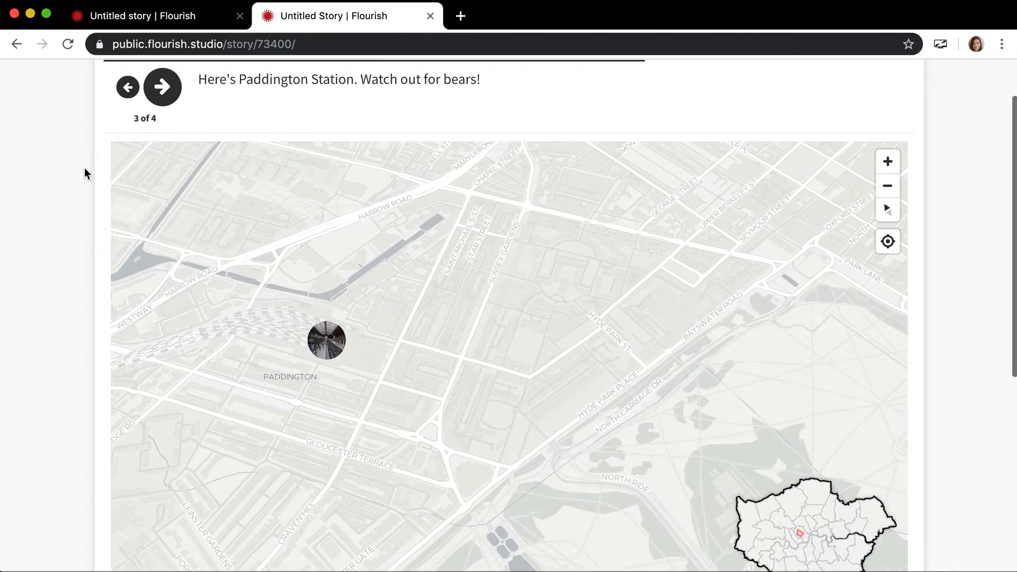
left_click(161, 86)
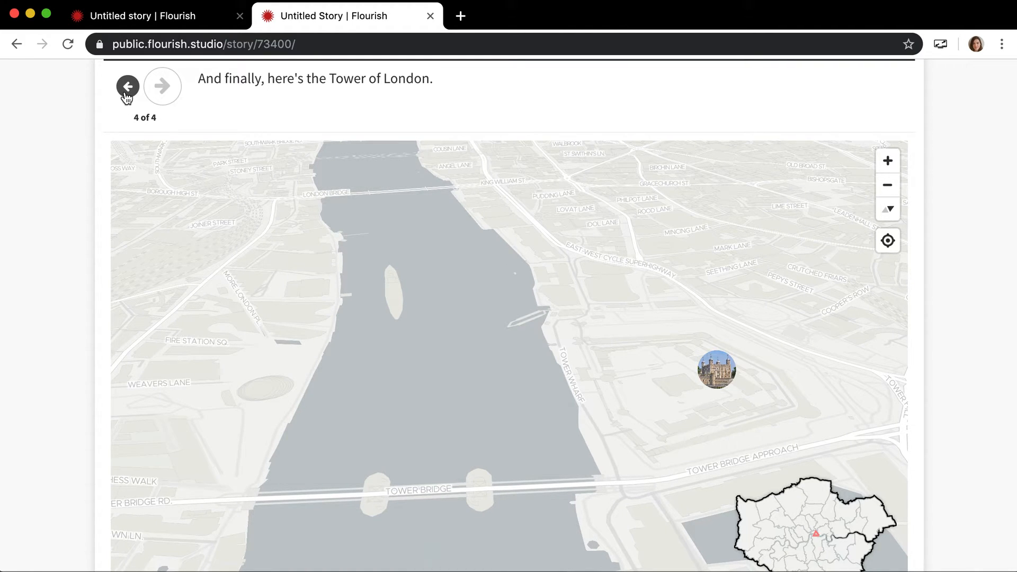
left_click(149, 16)
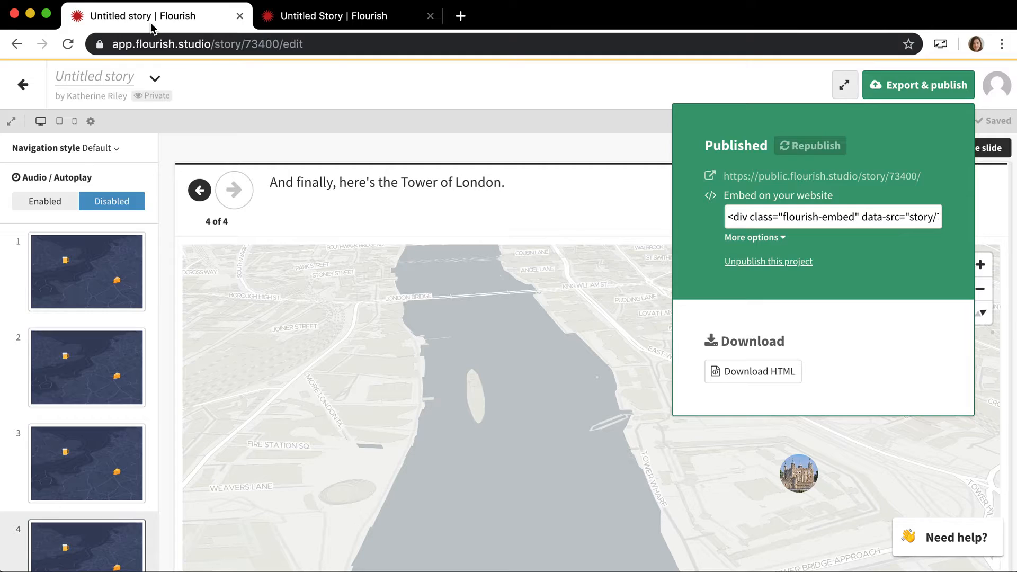
Duplicate the Tower of London slide as slide 5 and frame the Westminster landmarks.
scroll("down", 3)
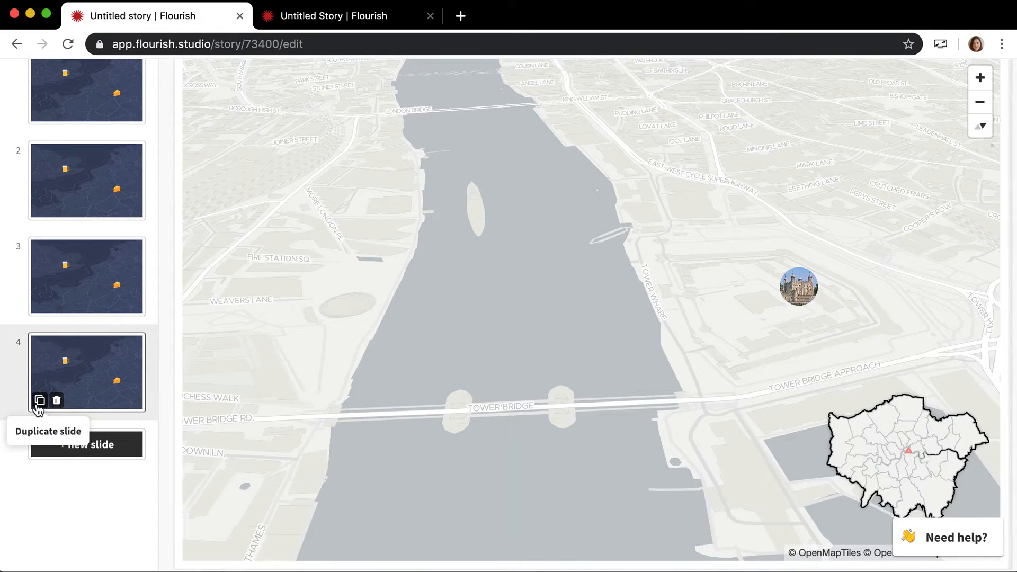
left_click(39, 400)
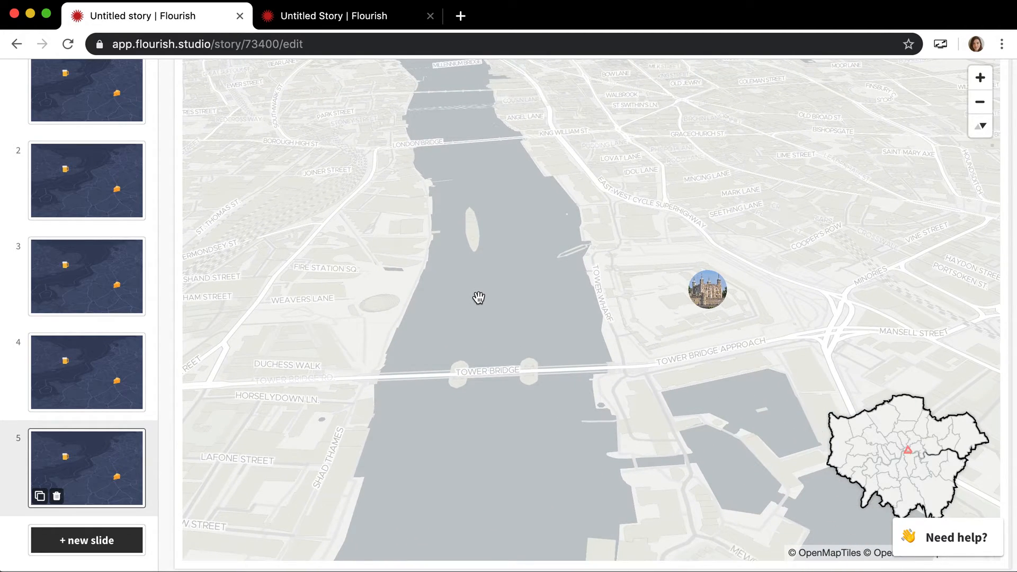
mouse_move(543, 282)
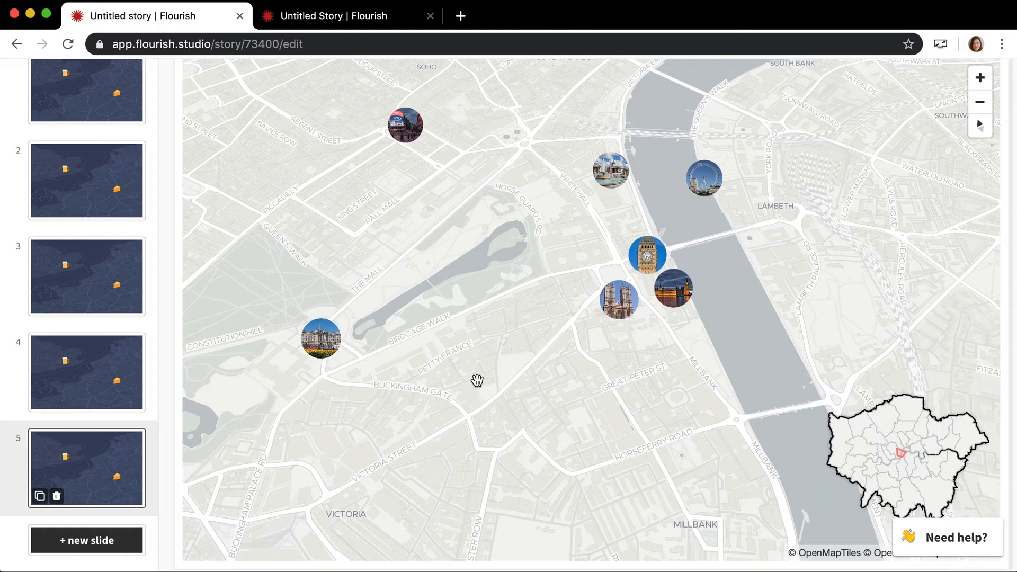
mouse_move(163, 327)
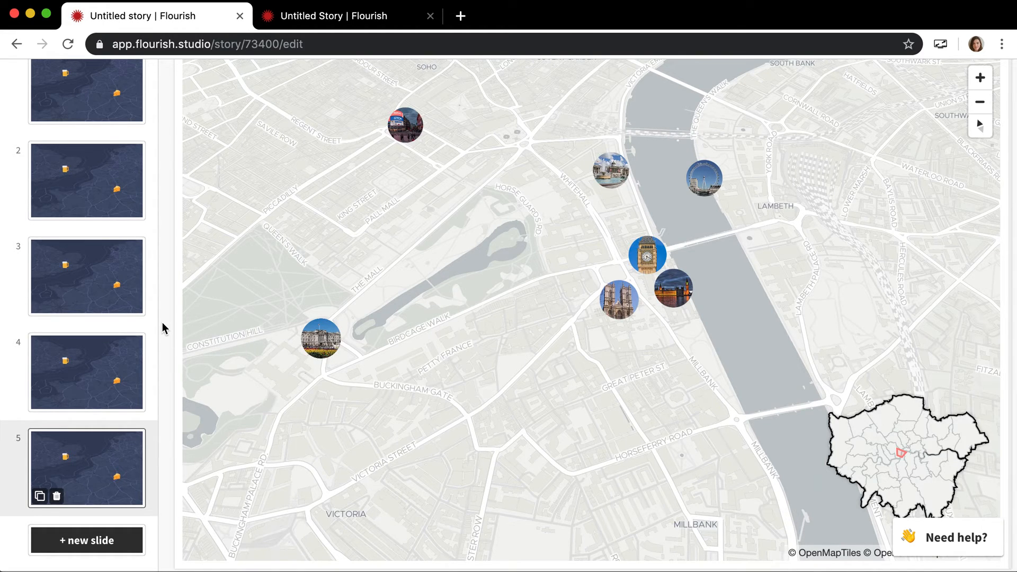
scroll("up", 3)
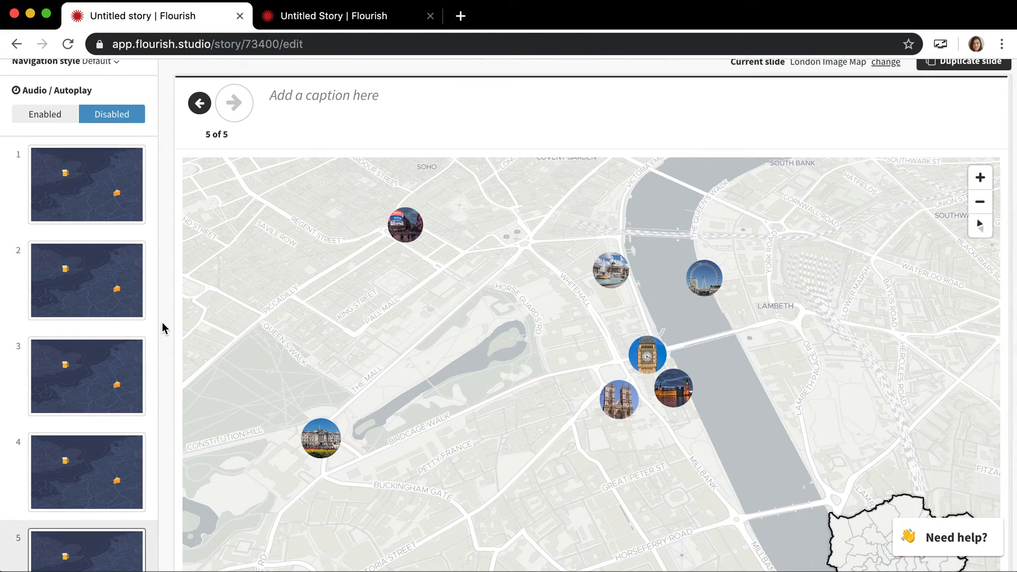